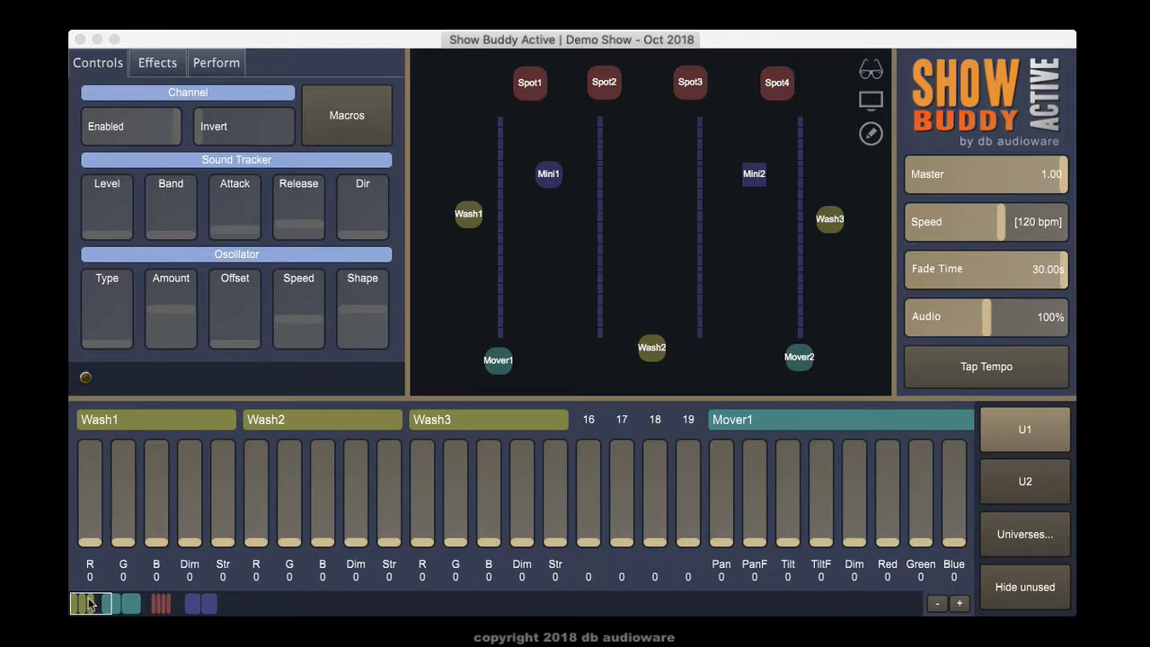
Jump universe 1's faders to the Spot and Mini channels, then switch to universe 2's pixel faders
{"action": "left_click", "coordinate": [180, 603]}
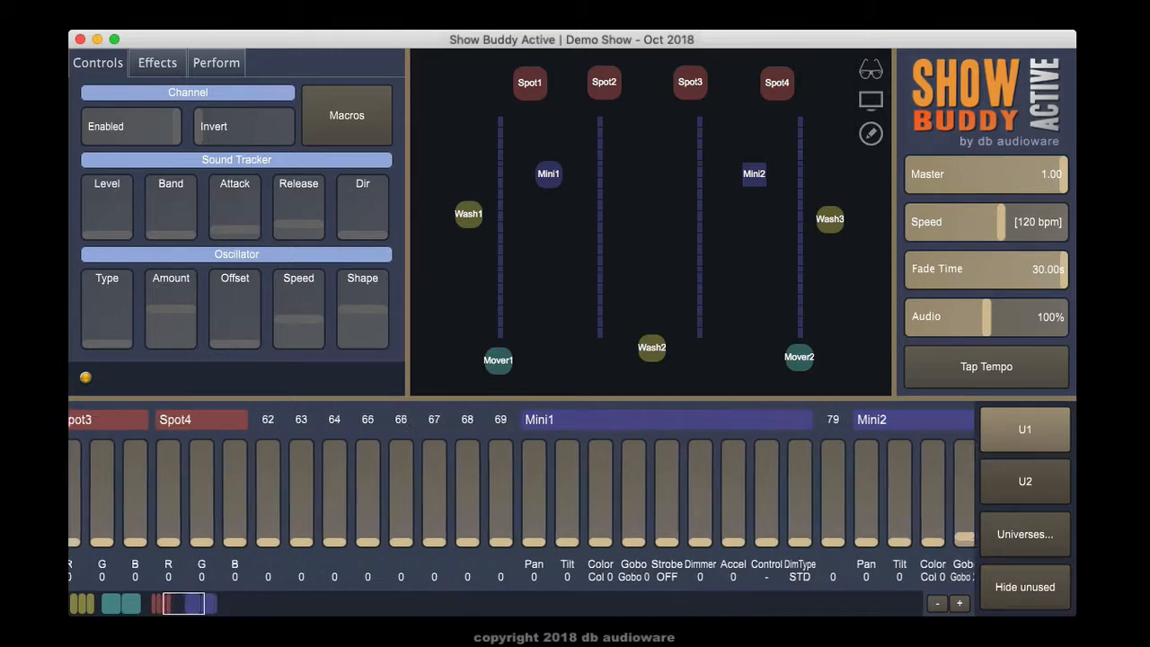
{"action": "left_click", "coordinate": [81, 603]}
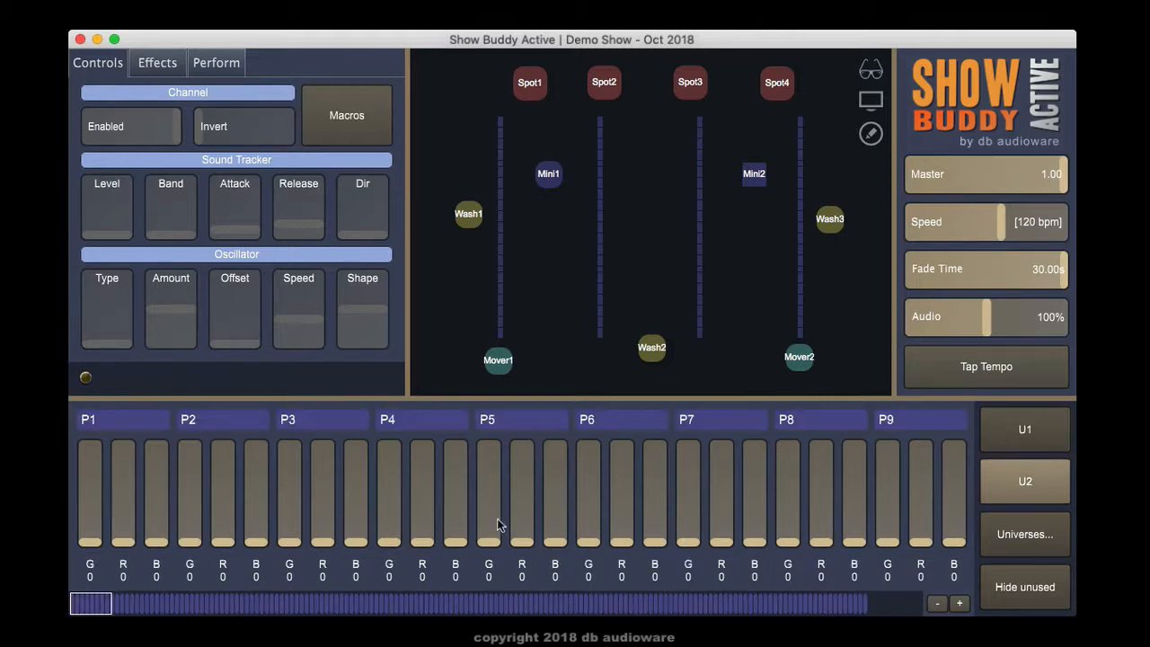
Pan universe 2's faders out to pixel channels P154–P160, then scroll back left
{"action": "left_click_drag", "start_coordinate": [90, 603], "coordinate": [220, 603]}
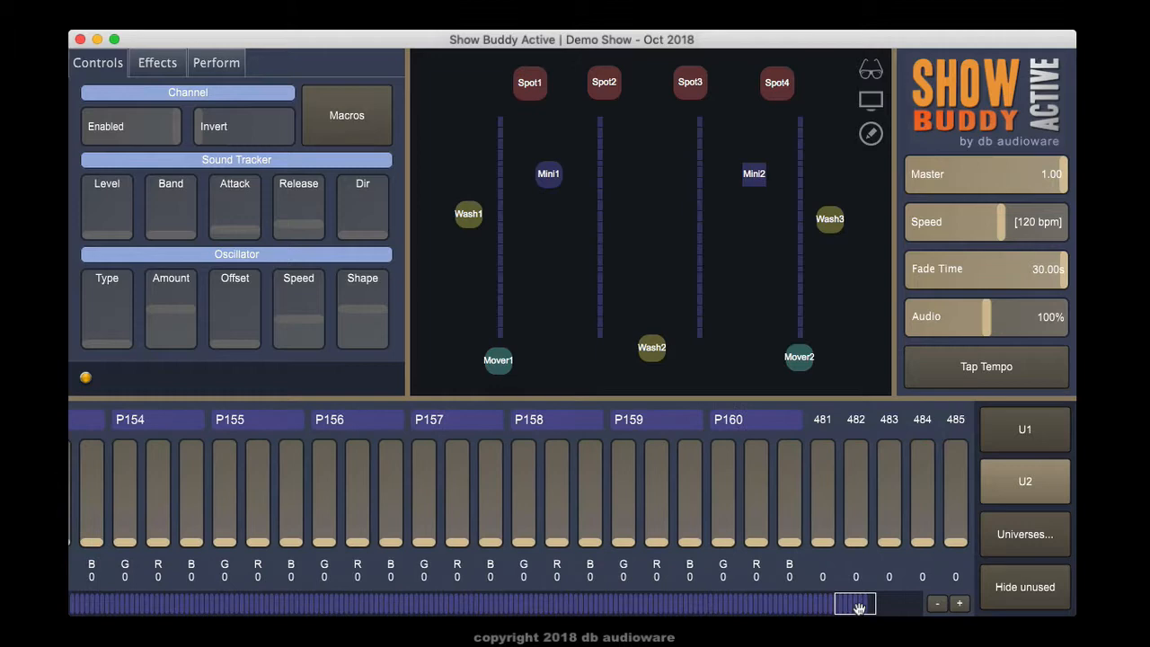
{"action": "scroll", "scroll_direction": "left", "scroll_amount": 3}
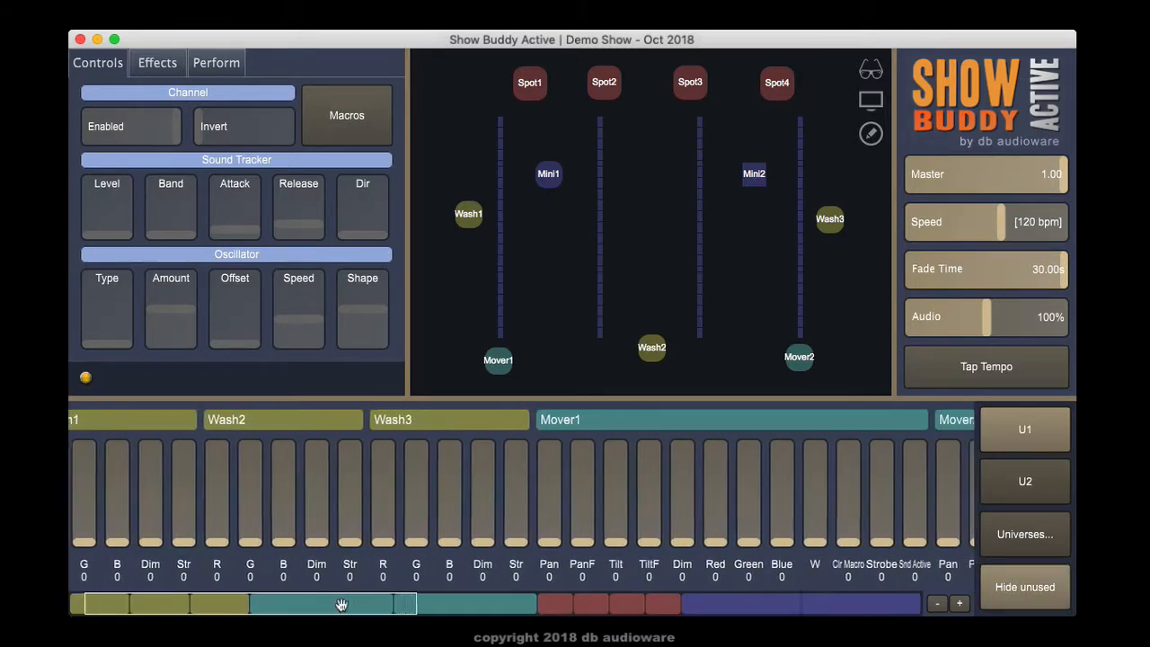
Return to the Wash1–Mover1 faders and toggle Hide unused off, then back on
{"action": "scroll", "scroll_direction": "right", "scroll_amount": 3}
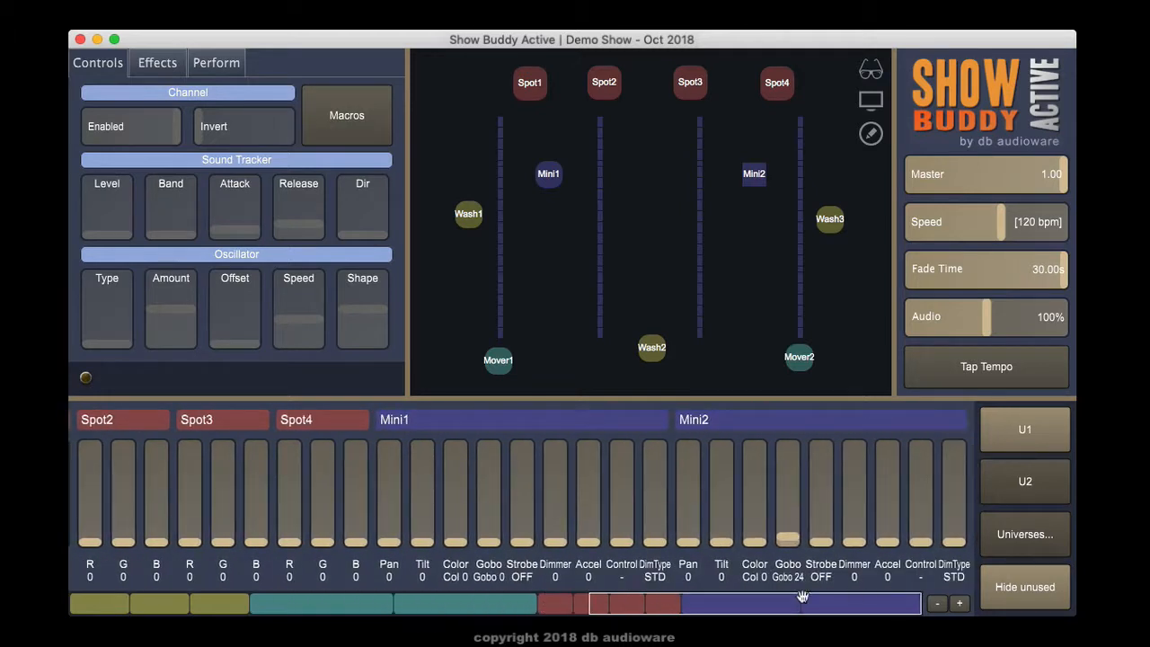
{"action": "left_click", "coordinate": [490, 603]}
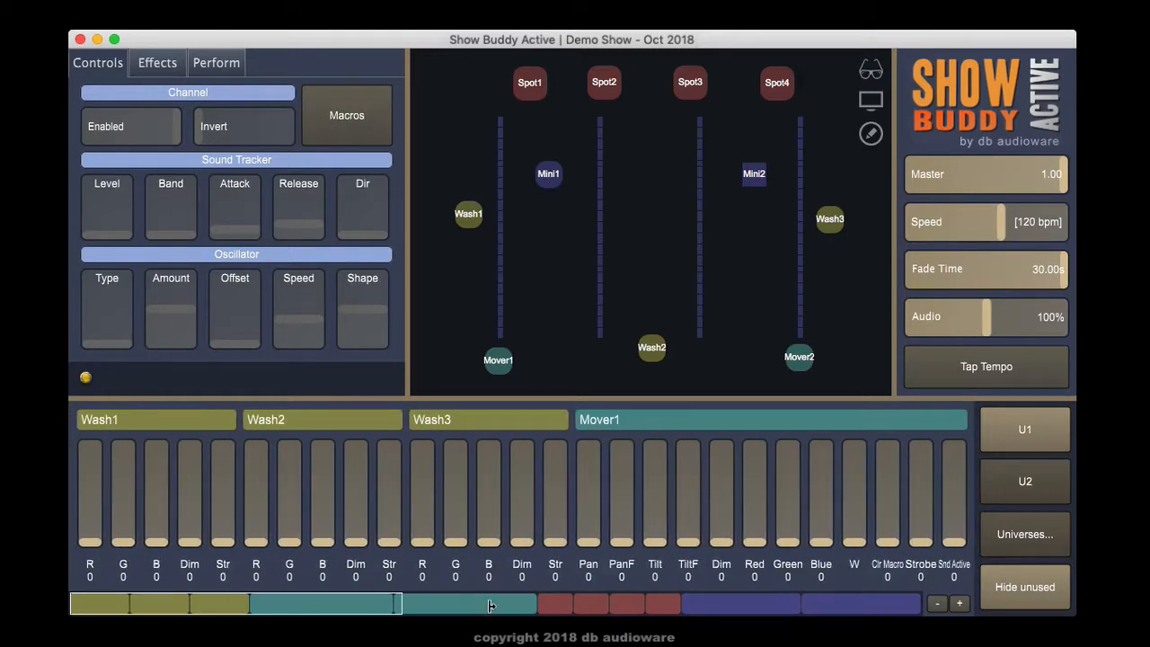
{"action": "left_click", "coordinate": [1024, 587]}
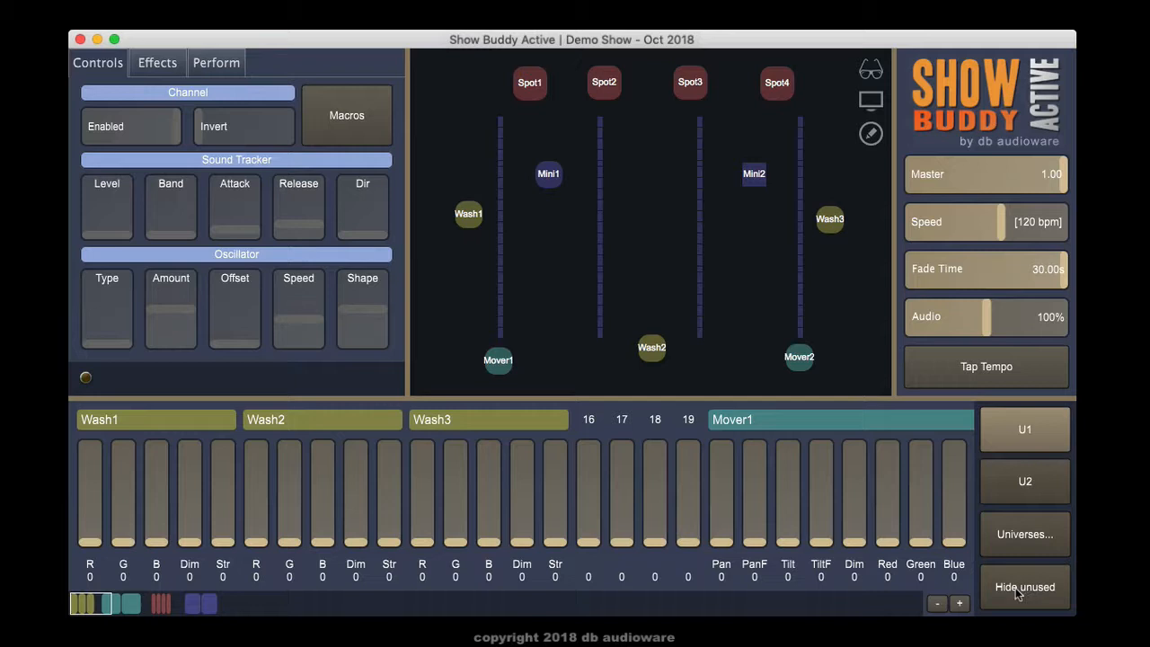
{"action": "left_click", "coordinate": [1025, 587]}
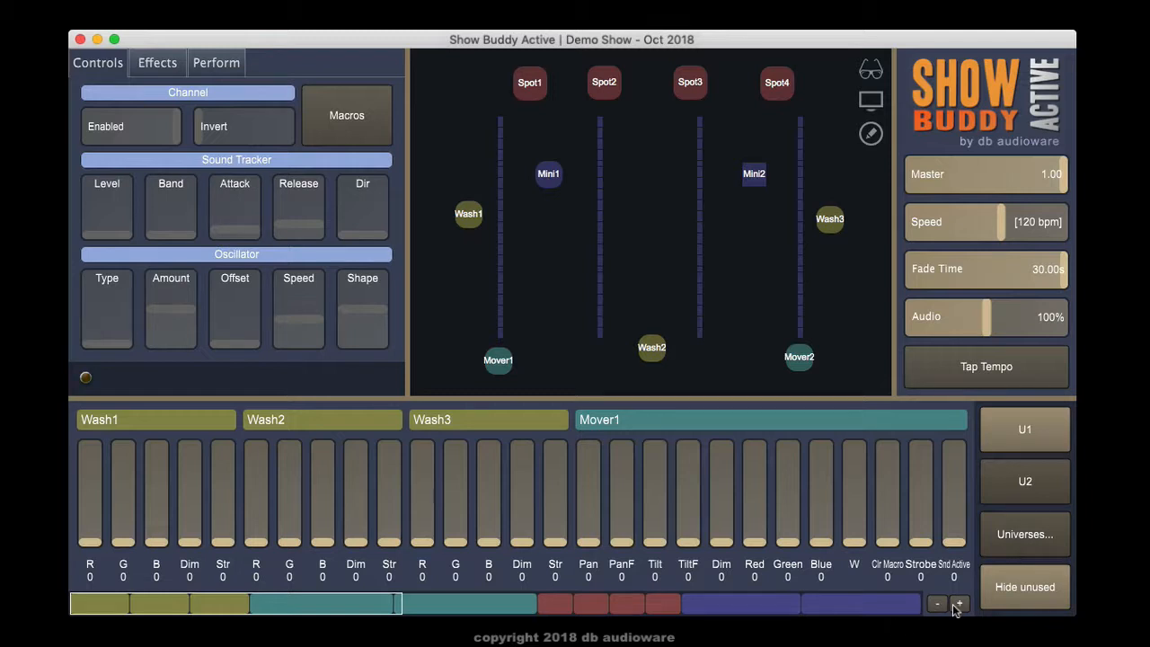
Adjust fader zoom with + and - so faders fit only Wash1–Wash3 and Mover1's W
{"action": "left_click", "coordinate": [959, 604]}
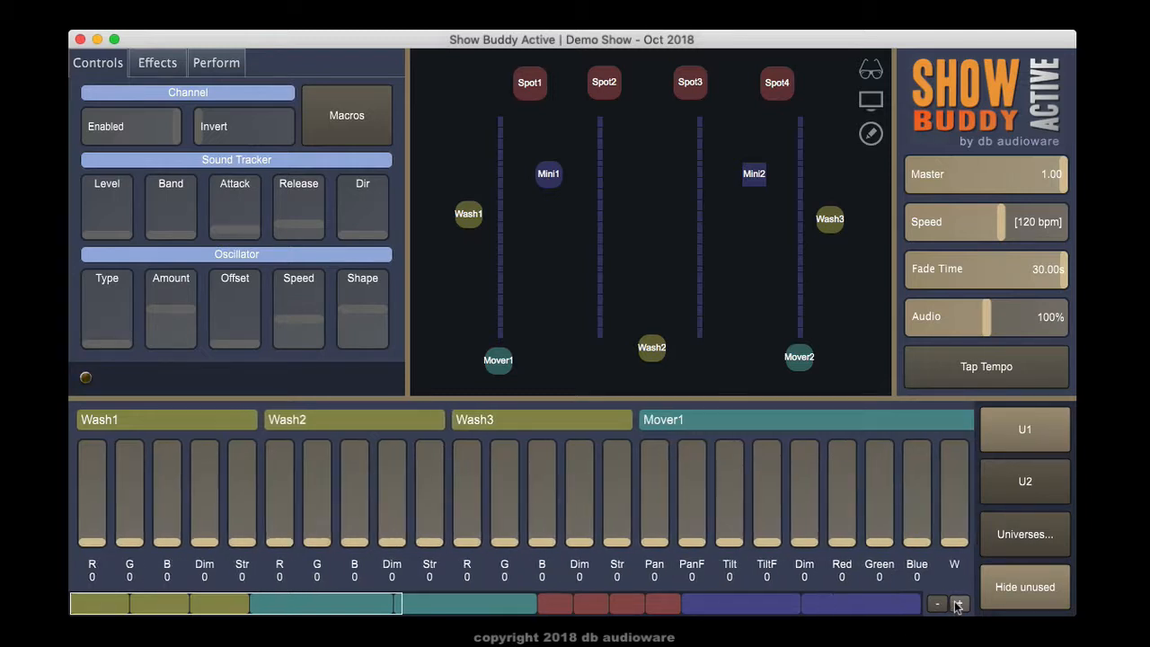
{"action": "left_click", "coordinate": [937, 604]}
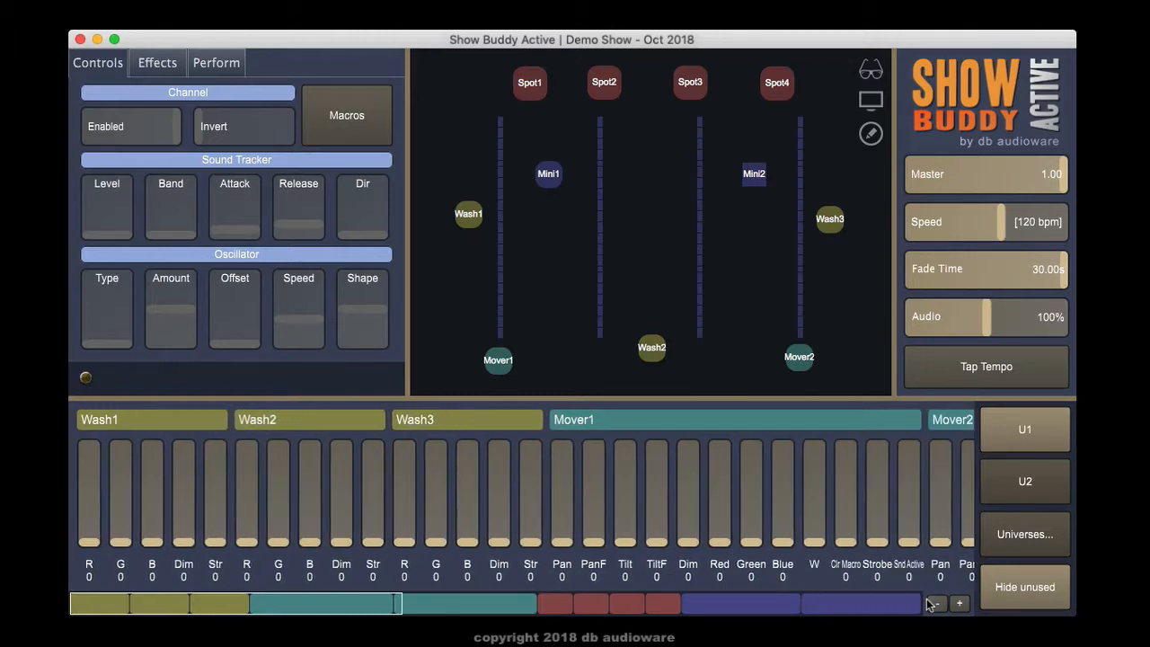
{"action": "left_click", "coordinate": [938, 604]}
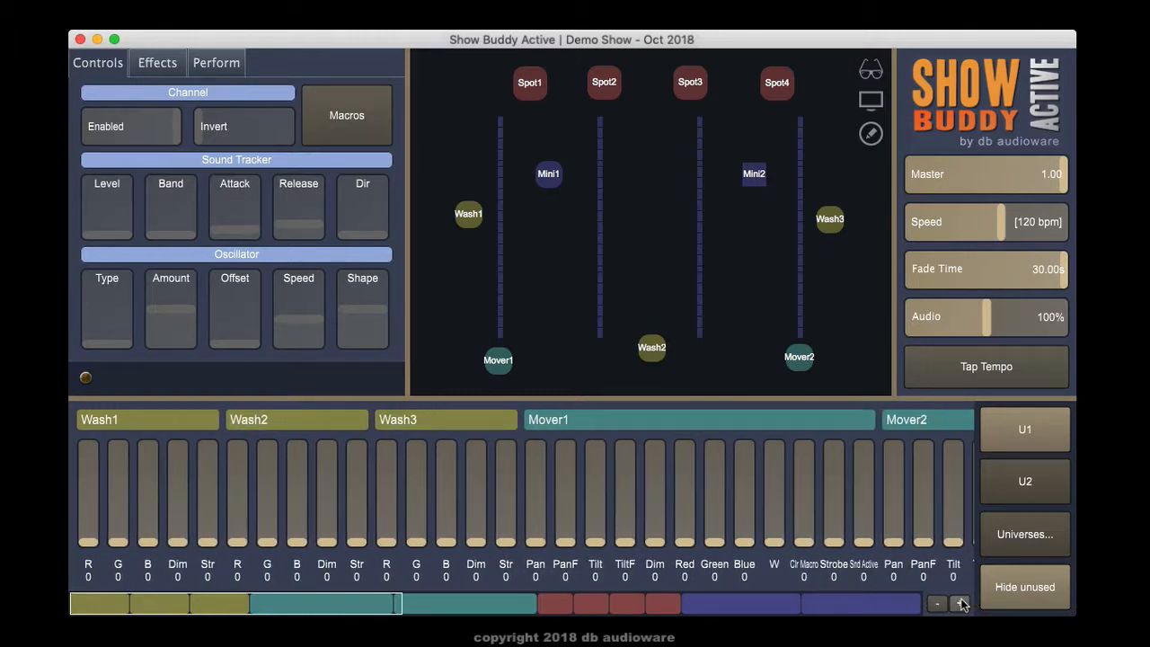
{"action": "left_click", "coordinate": [961, 604]}
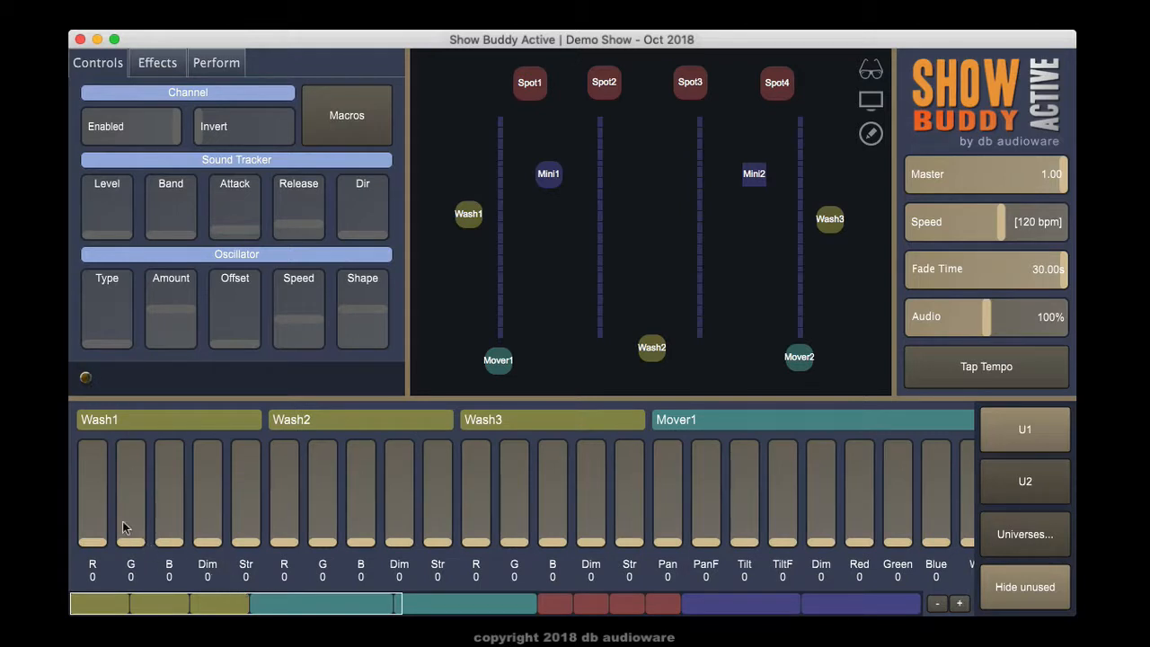
Raise Wash1's red fader, push its blue to full, and raise its dimmer
{"action": "left_click", "coordinate": [93, 493]}
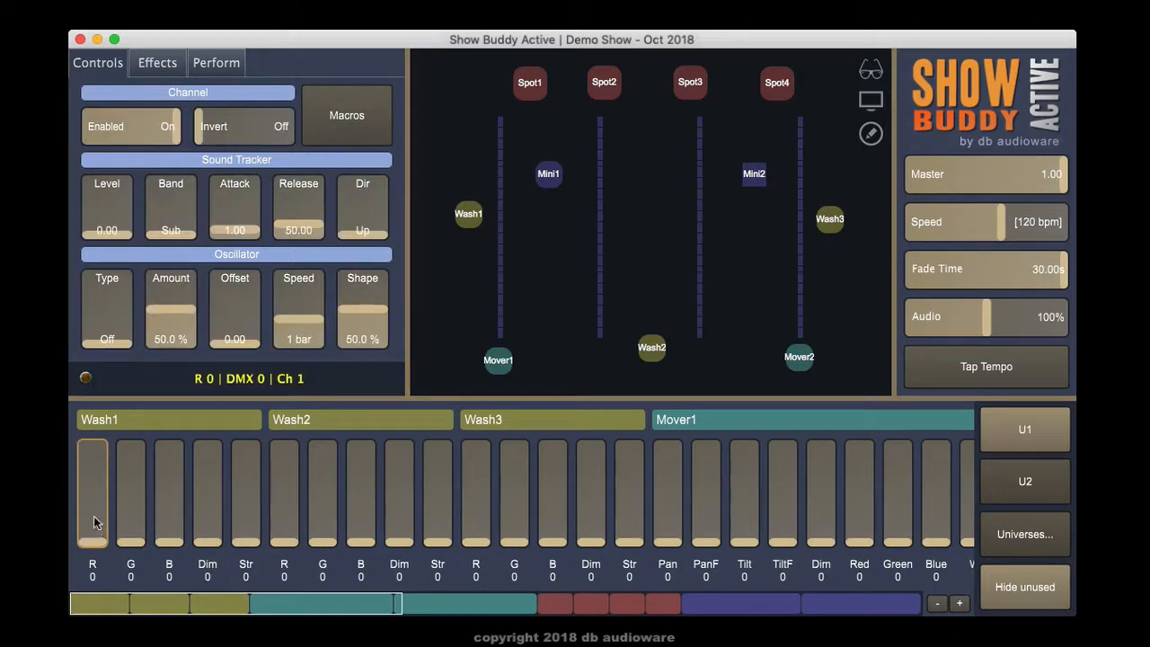
{"action": "left_click_drag", "start_coordinate": [93, 521], "coordinate": [92, 450]}
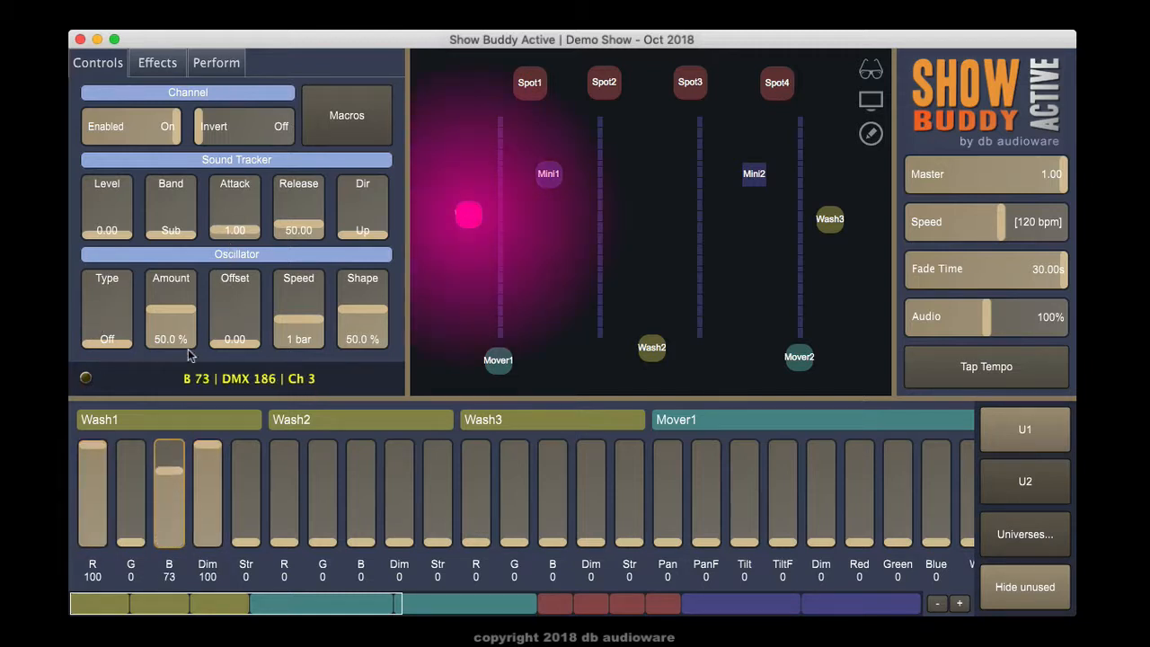
{"action": "left_click_drag", "start_coordinate": [169, 492], "coordinate": [169, 447]}
{"action": "type", "text": "6"}
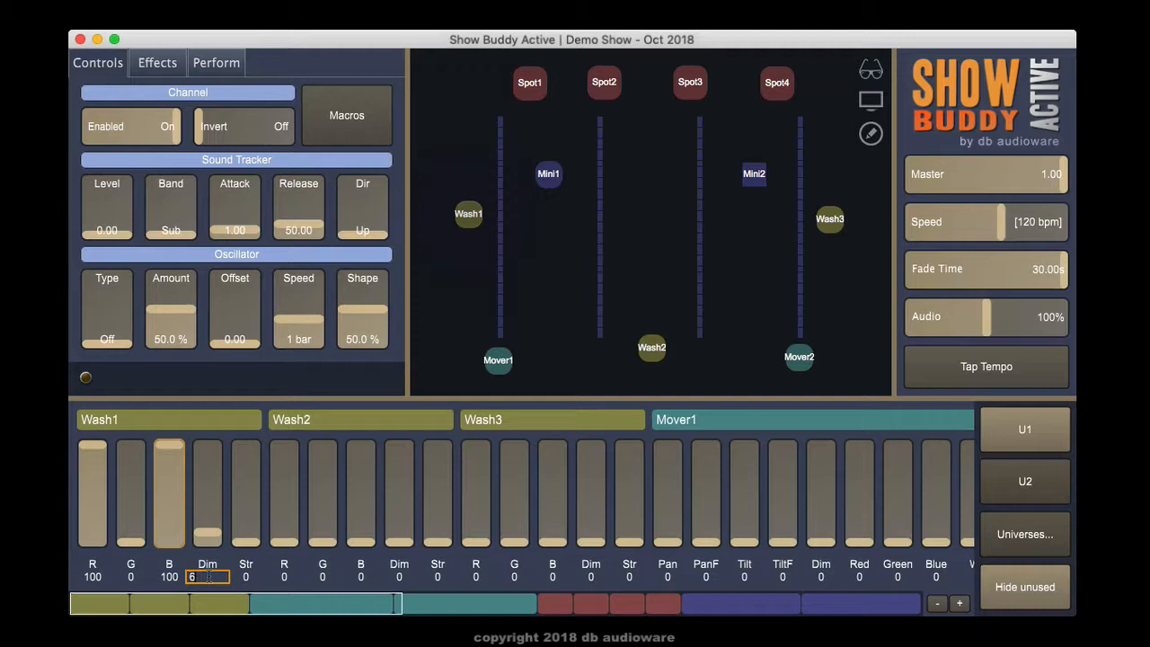
{"action": "left_click_drag", "start_coordinate": [207, 521], "coordinate": [207, 467]}
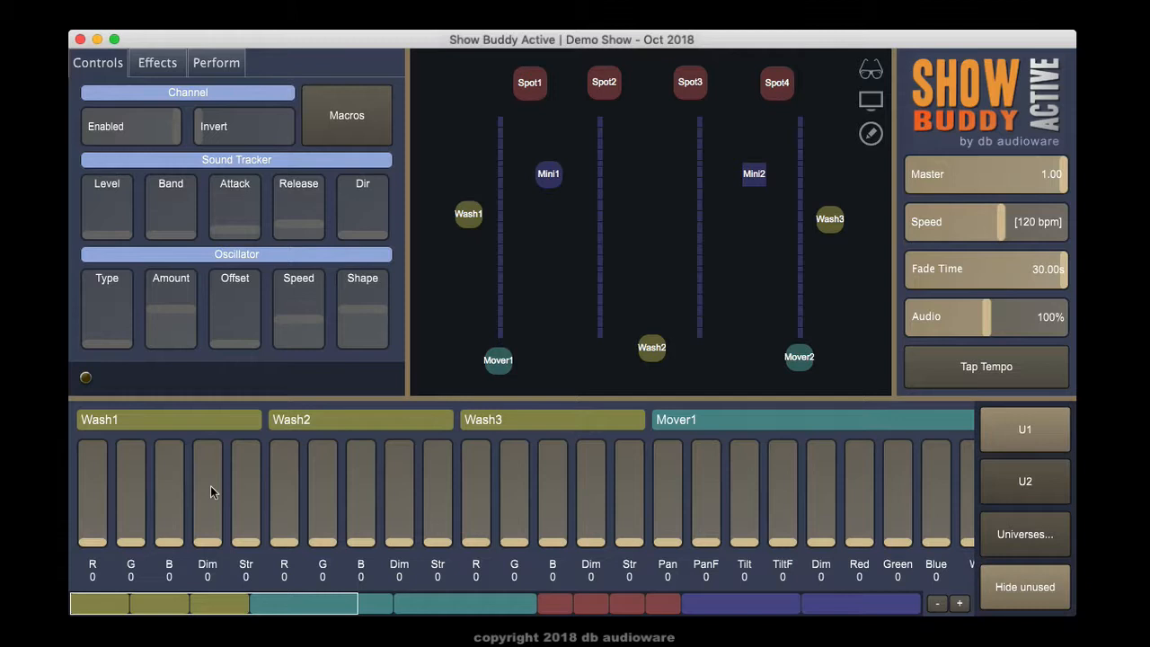
Select the wash channels and drag the fader to set green to 1 on all three washes
{"action": "left_click", "coordinate": [131, 495]}
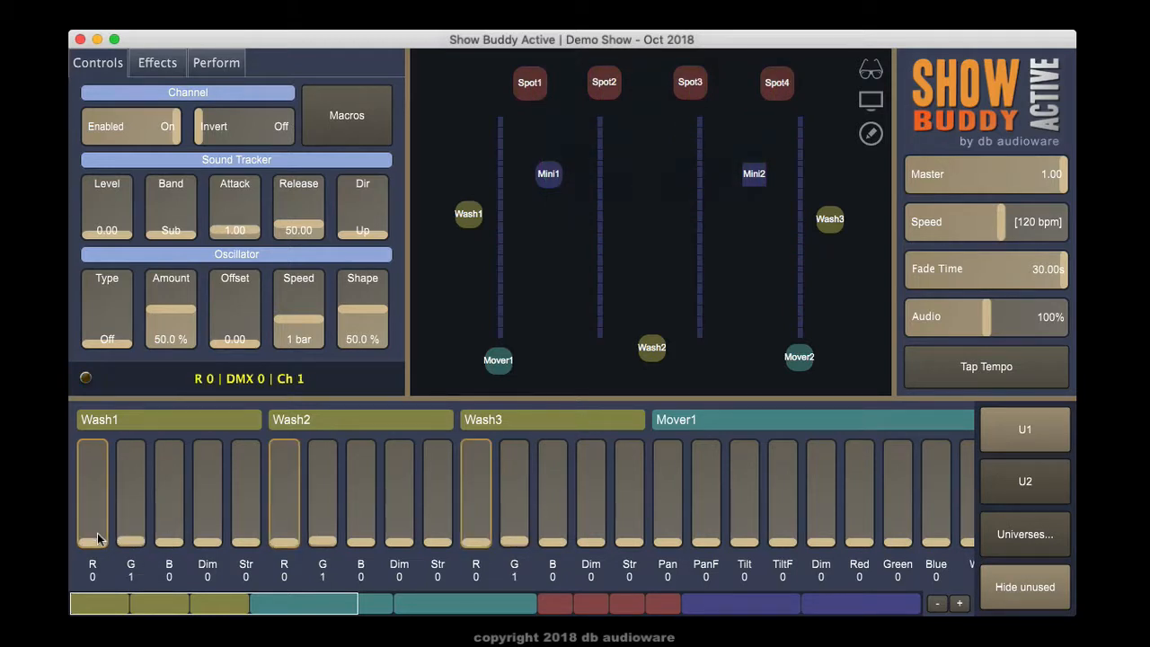
{"action": "left_click_drag", "start_coordinate": [93, 535], "coordinate": [93, 449]}
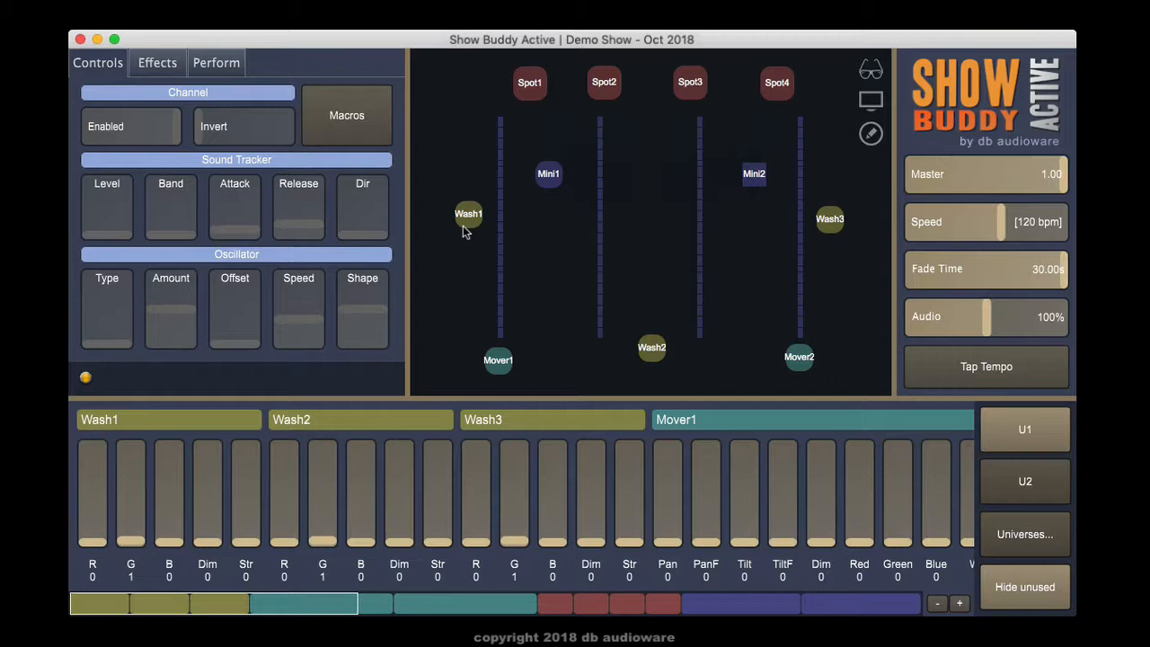
{"action": "mouse_move", "coordinate": [466, 227]}
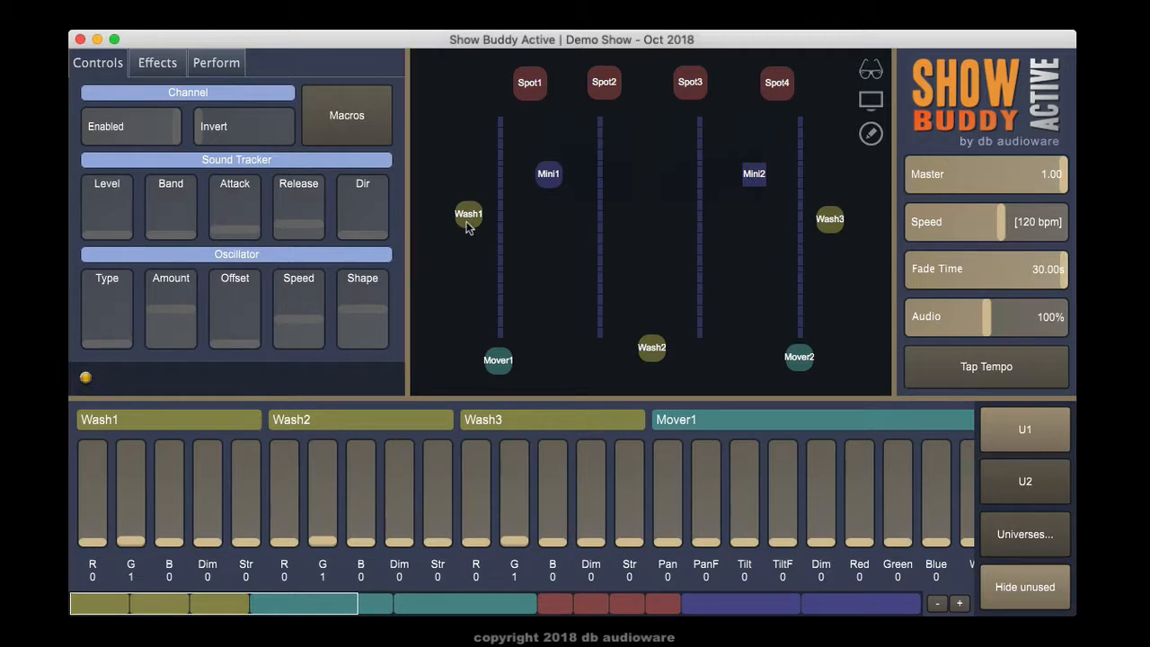
Select Wash1 and Wash3 in the visualizer, then scroll the faders right to Spot1–Spot4
{"action": "left_click", "coordinate": [468, 214]}
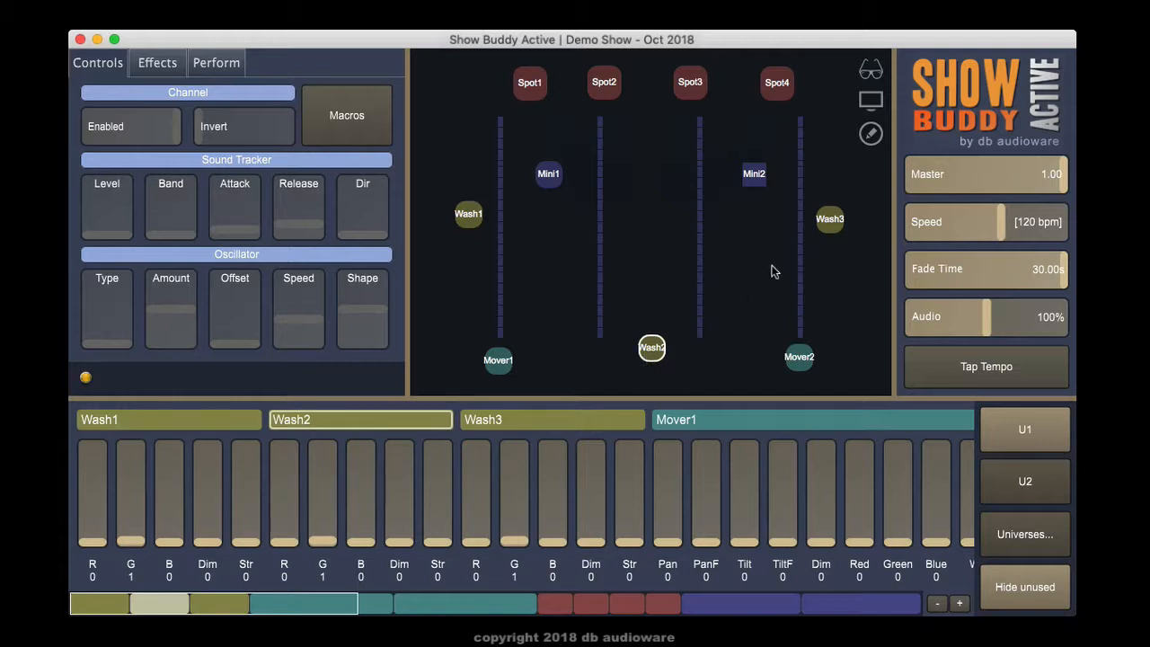
{"action": "left_click", "coordinate": [830, 219]}
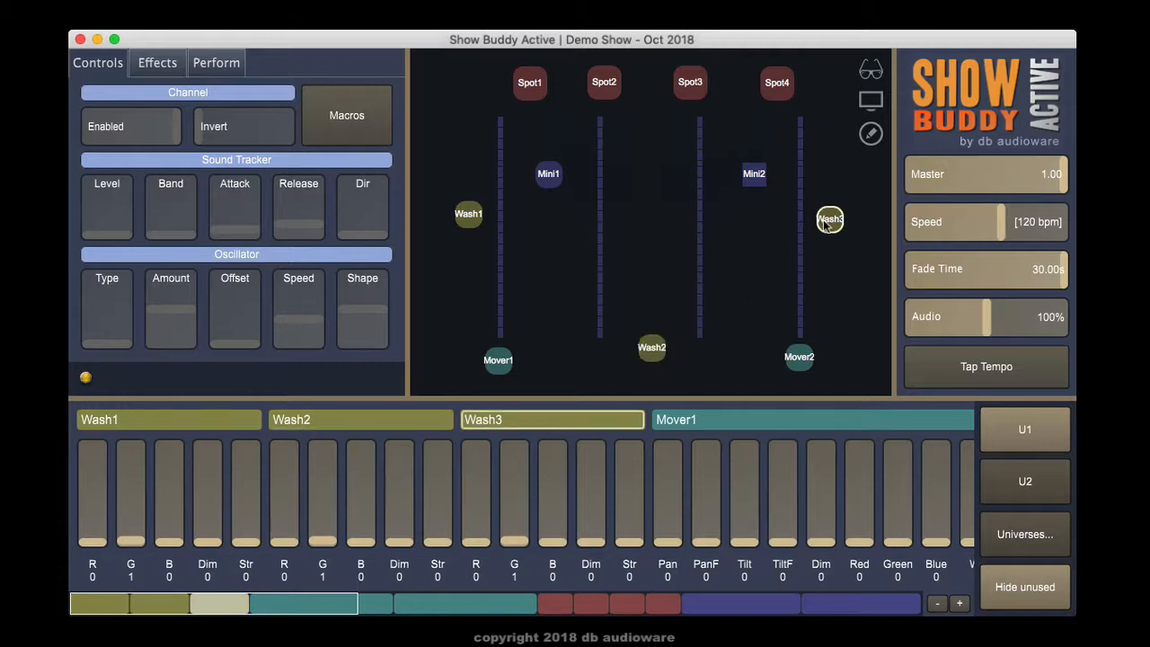
{"action": "scroll", "scroll_direction": "right", "scroll_amount": 3}
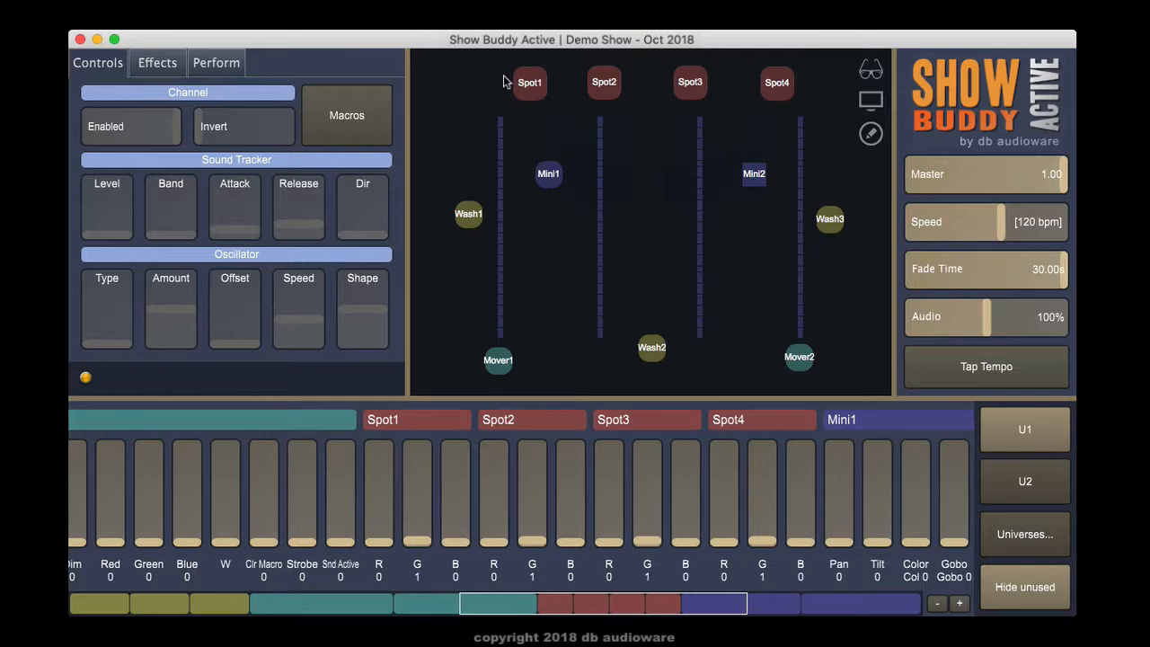
In universe 2, select bar pixels, bring their faders P46–P53 into view, and hide the visualizer
{"action": "left_click", "coordinate": [530, 82]}
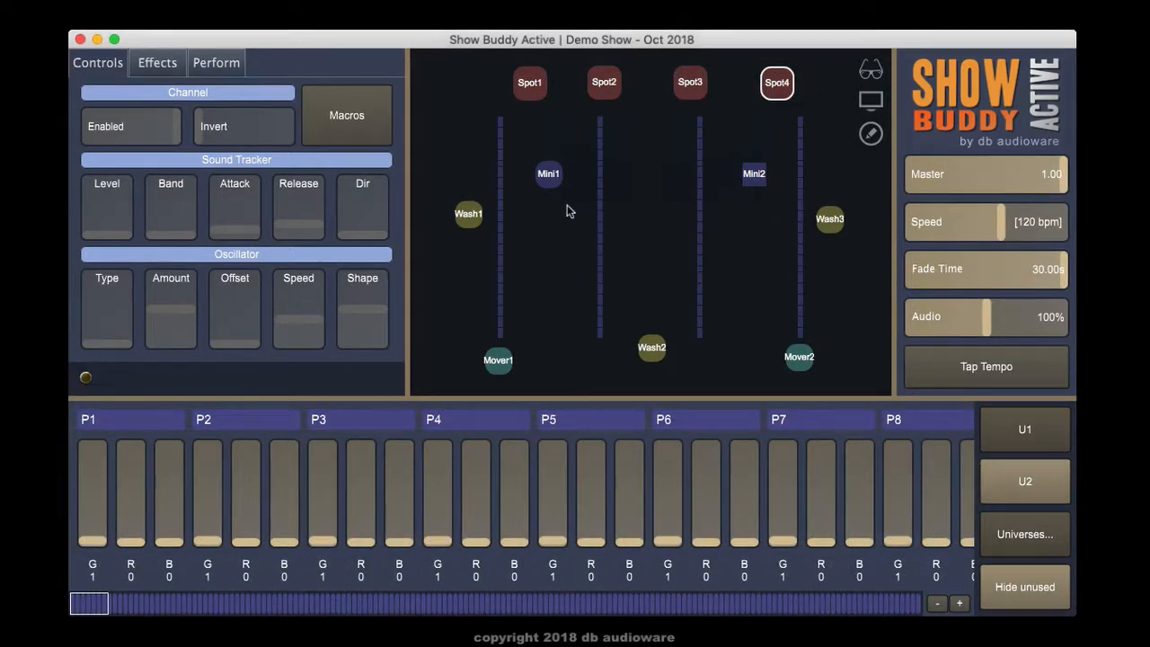
{"action": "left_click_drag", "start_coordinate": [576, 212], "coordinate": [651, 310]}
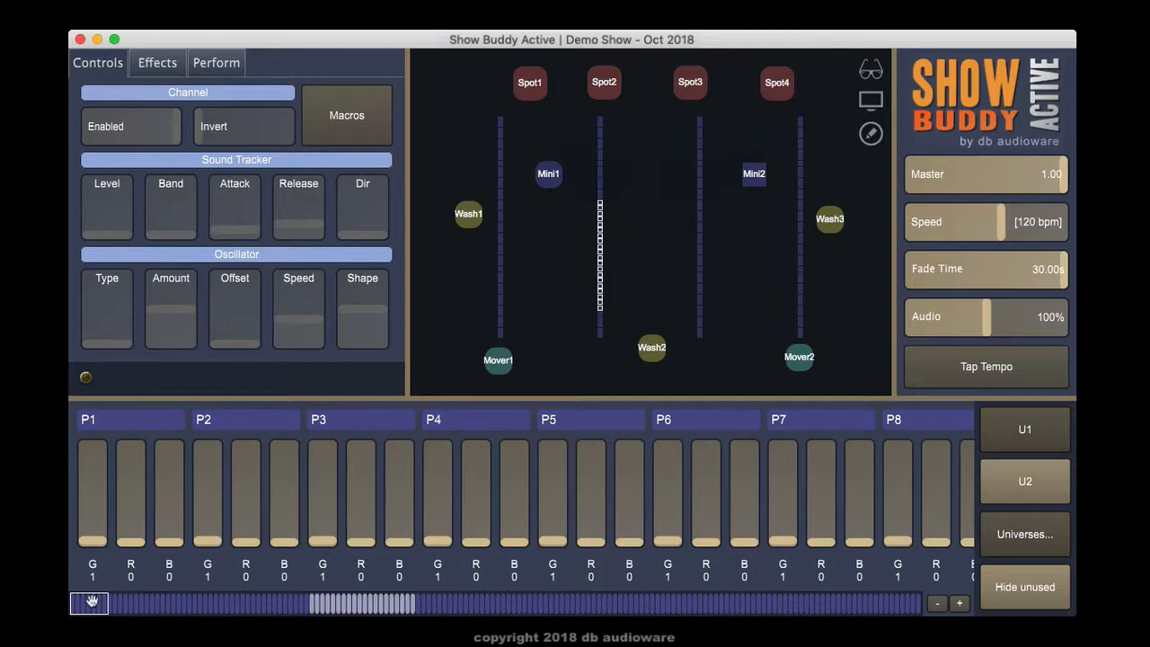
{"action": "left_click_drag", "start_coordinate": [89, 603], "coordinate": [328, 603]}
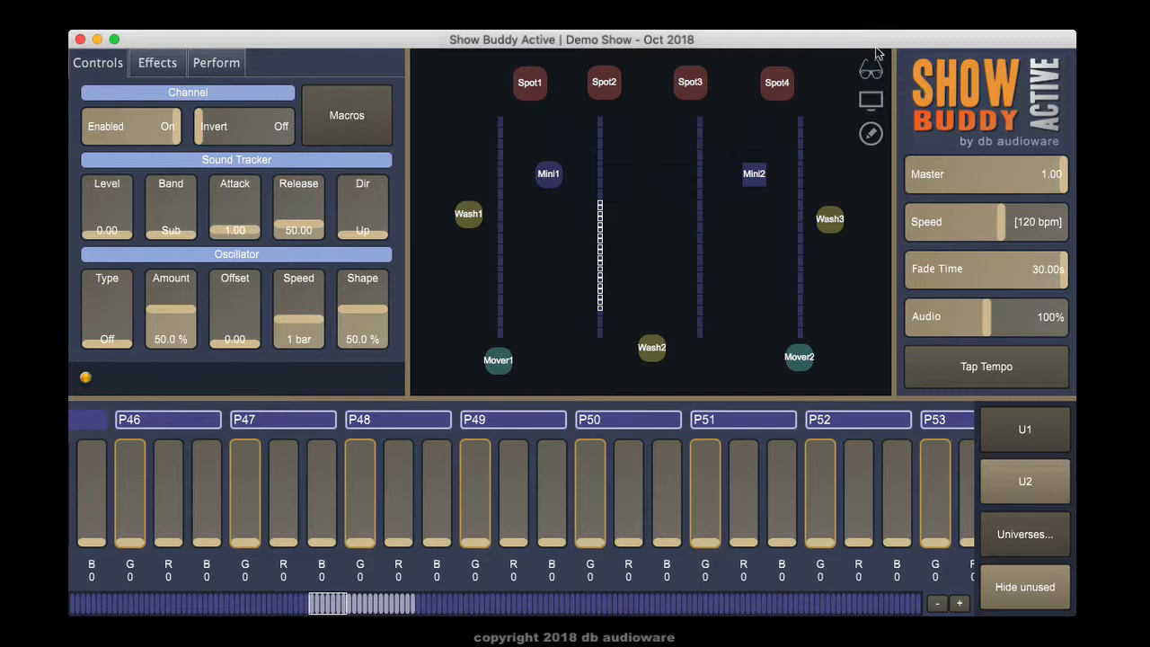
{"action": "left_click", "coordinate": [871, 100]}
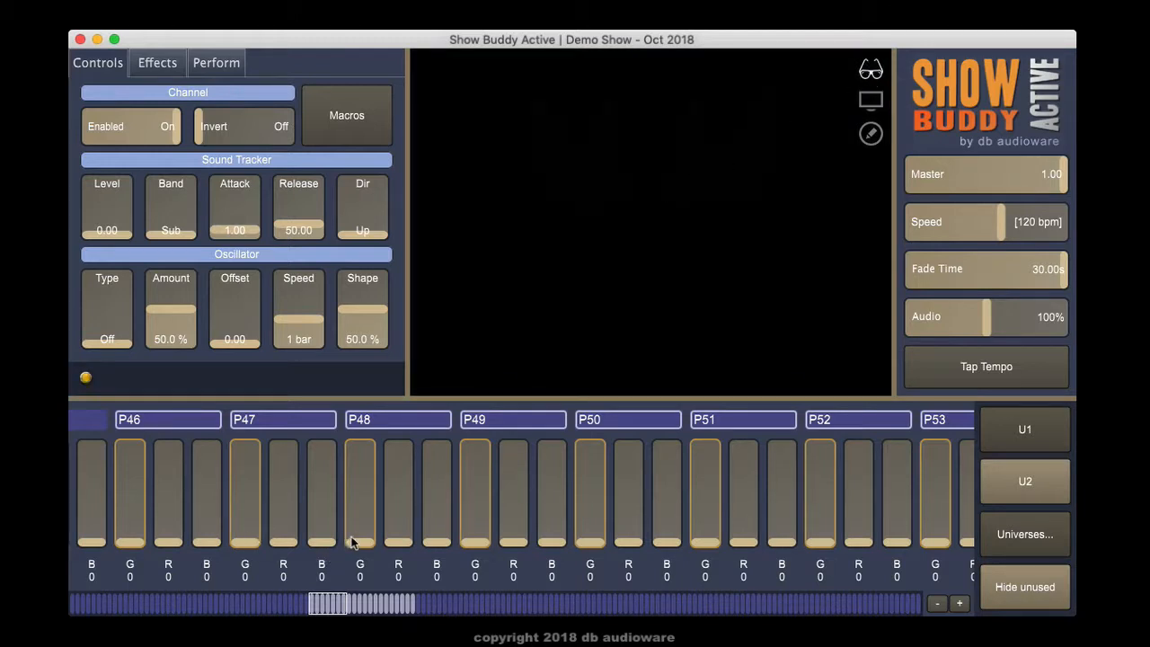